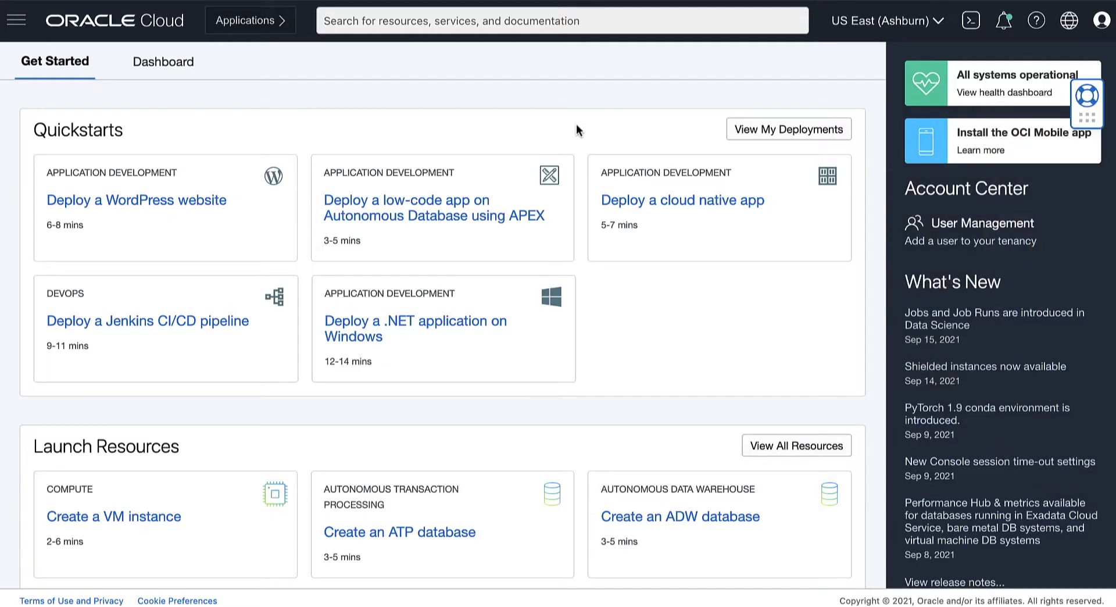
mouse_move(15, 20)
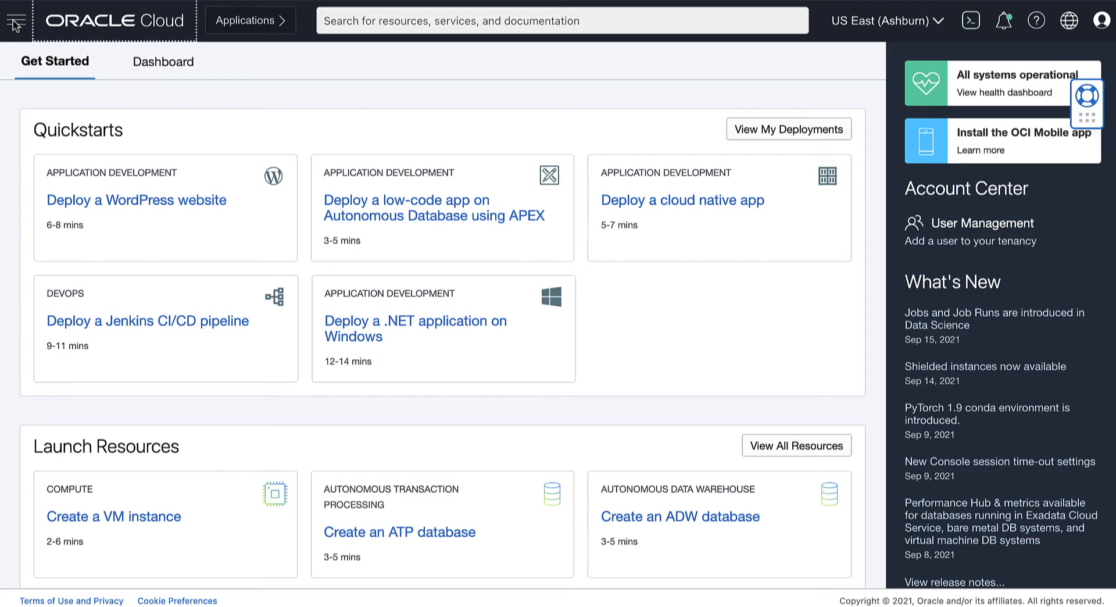
- Go to Exadata Cloud@Customer VM Clusters scoped to the exacc1vm4 compartment
left_click(14, 19)
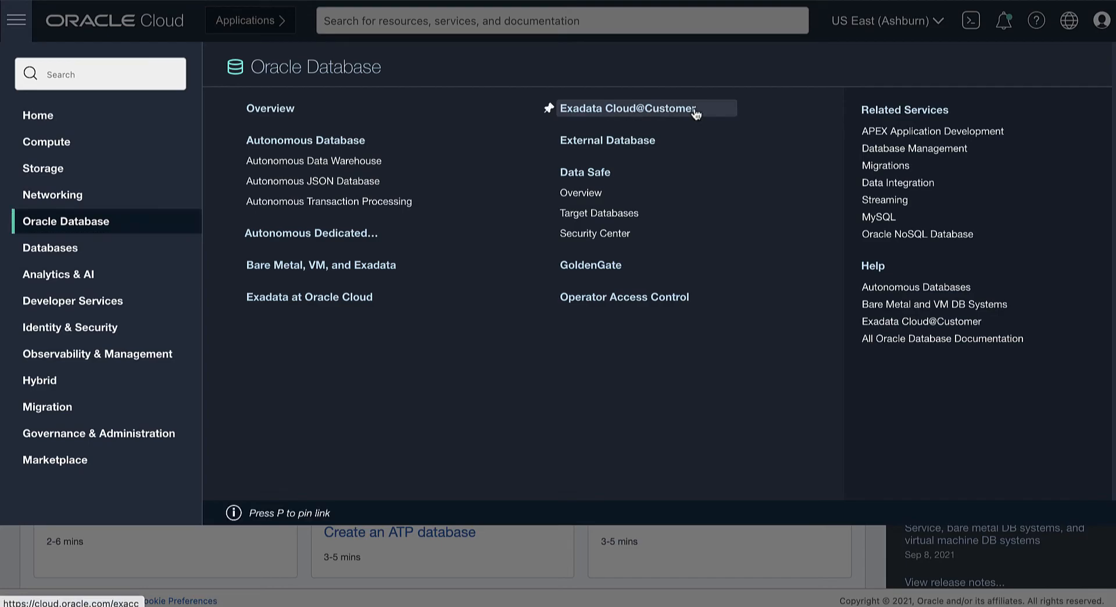
left_click(628, 108)
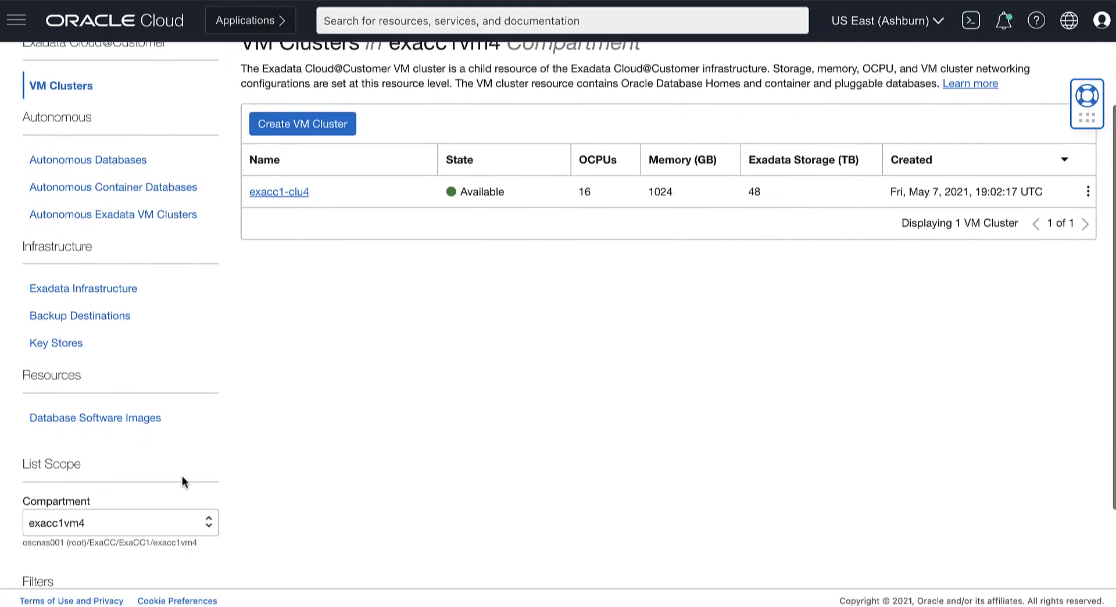
left_click(119, 522)
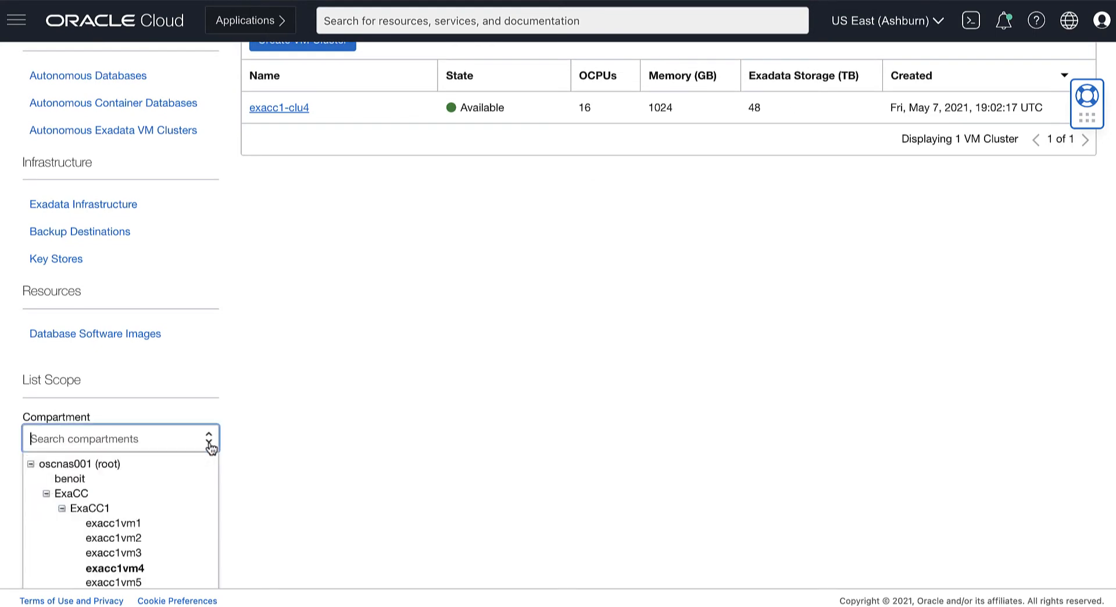
left_click(114, 568)
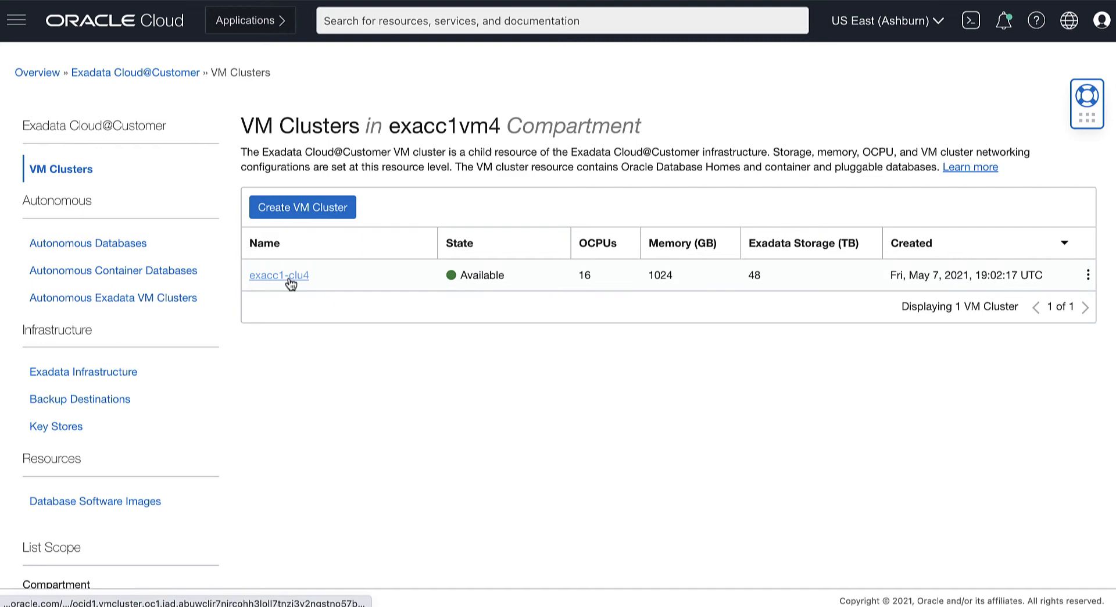
left_click(279, 275)
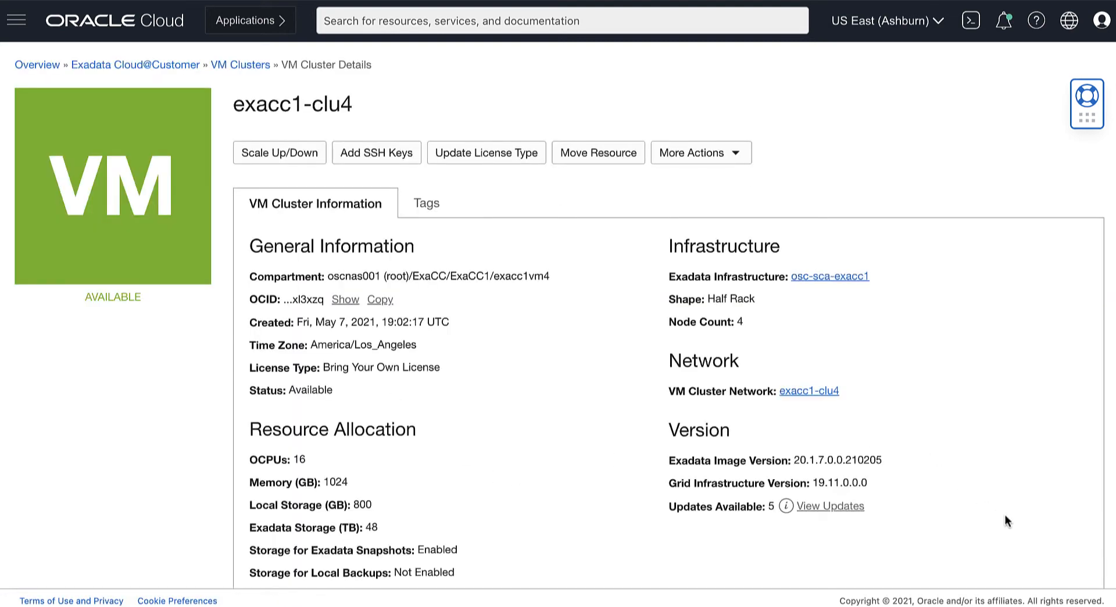
scroll("down", 3)
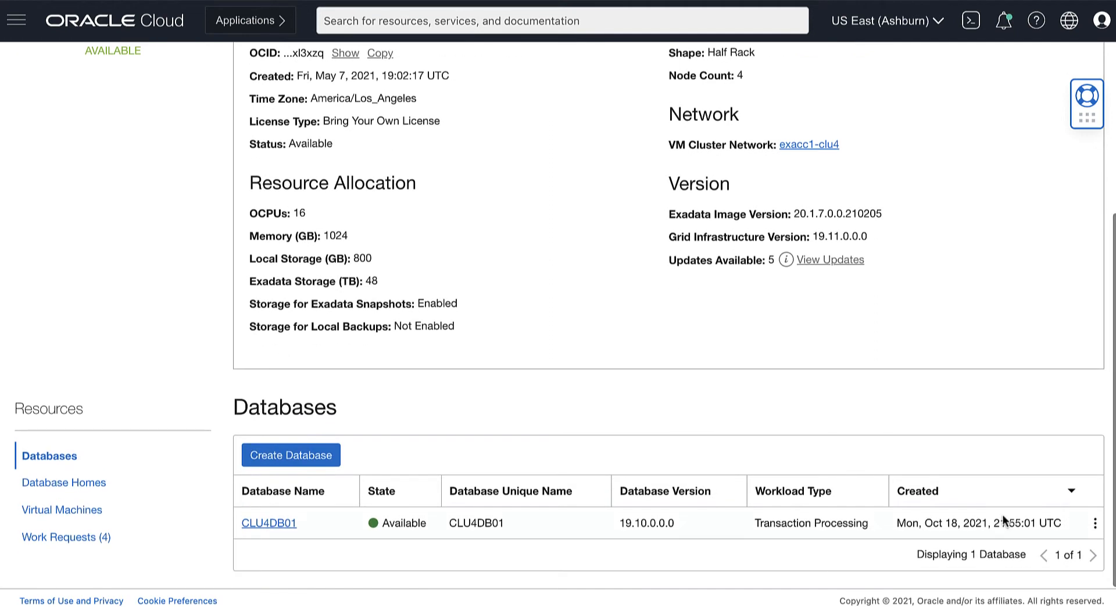
mouse_move(64, 482)
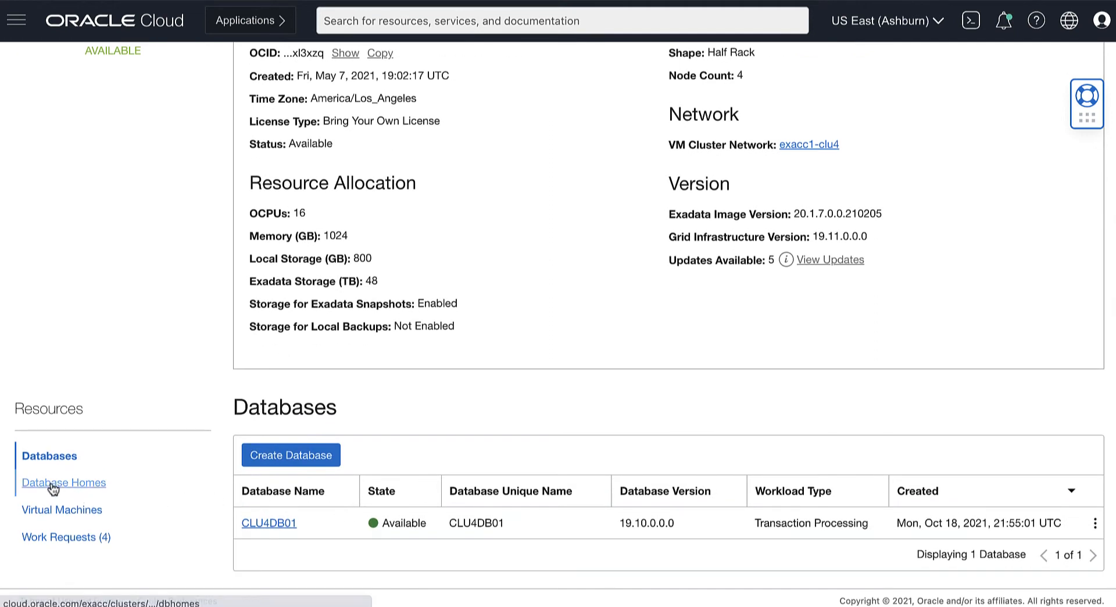
left_click(63, 482)
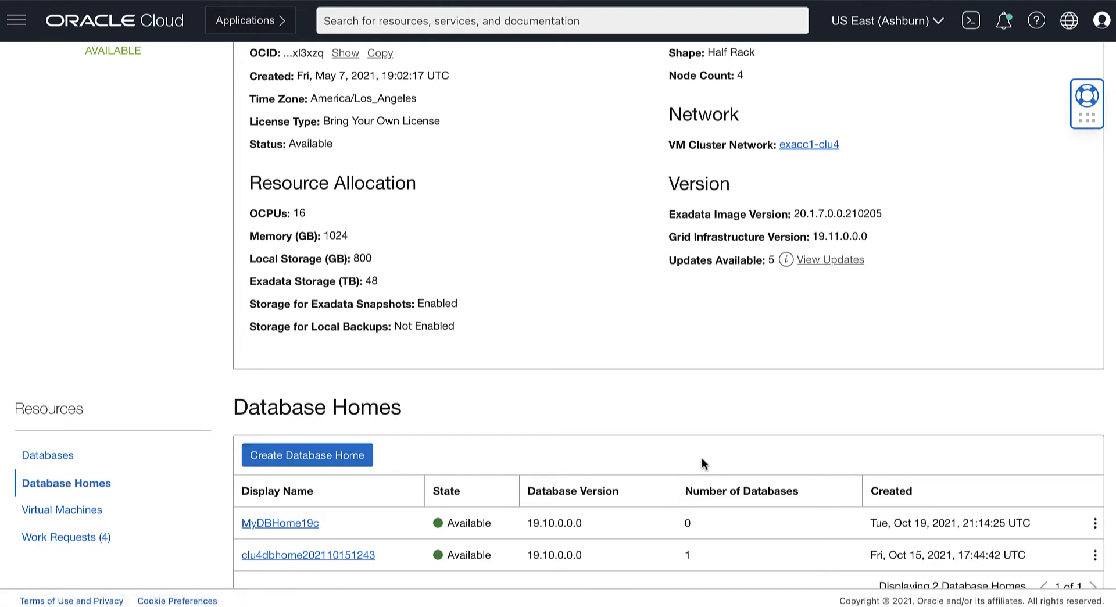
scroll("down", 3)
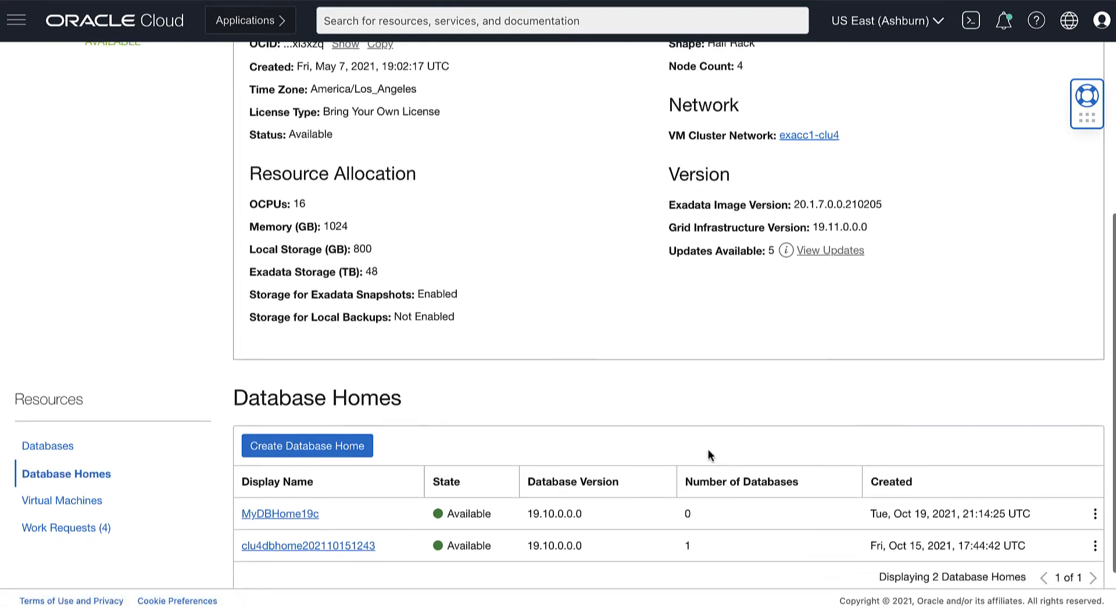
scroll("down", 3)
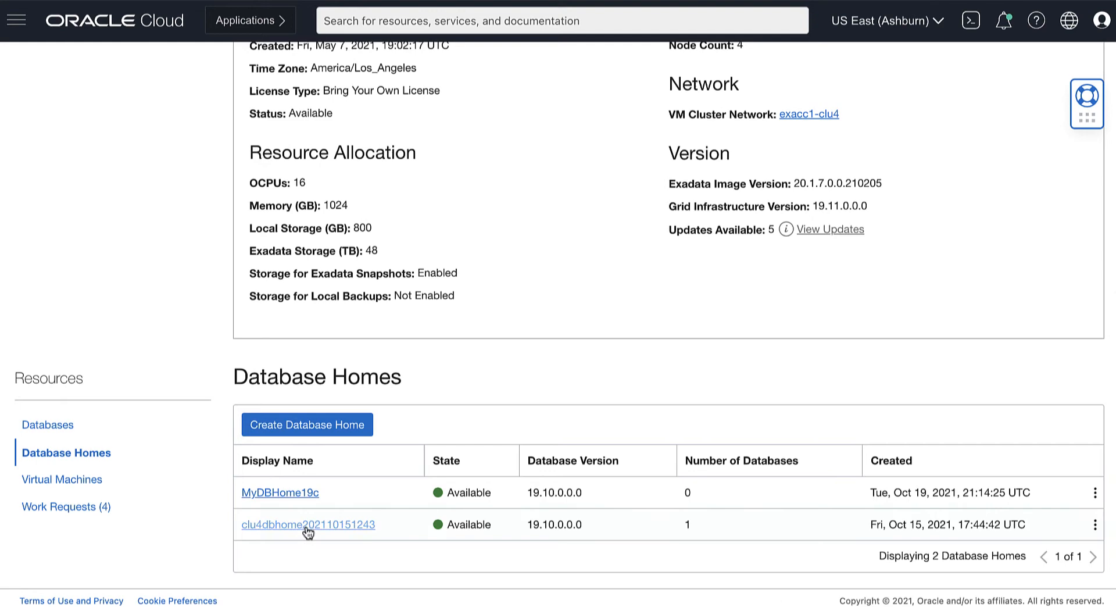
left_click(308, 524)
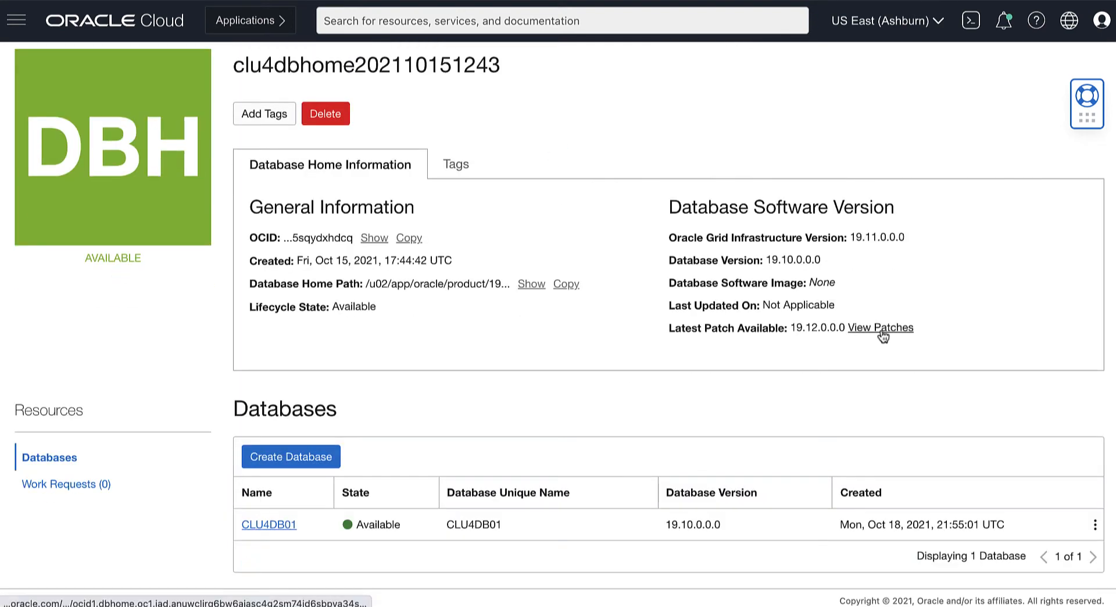
- View the database home's patches, showing 19.12.0.0.0 and 19.11.0.0.0 available
left_click(880, 327)
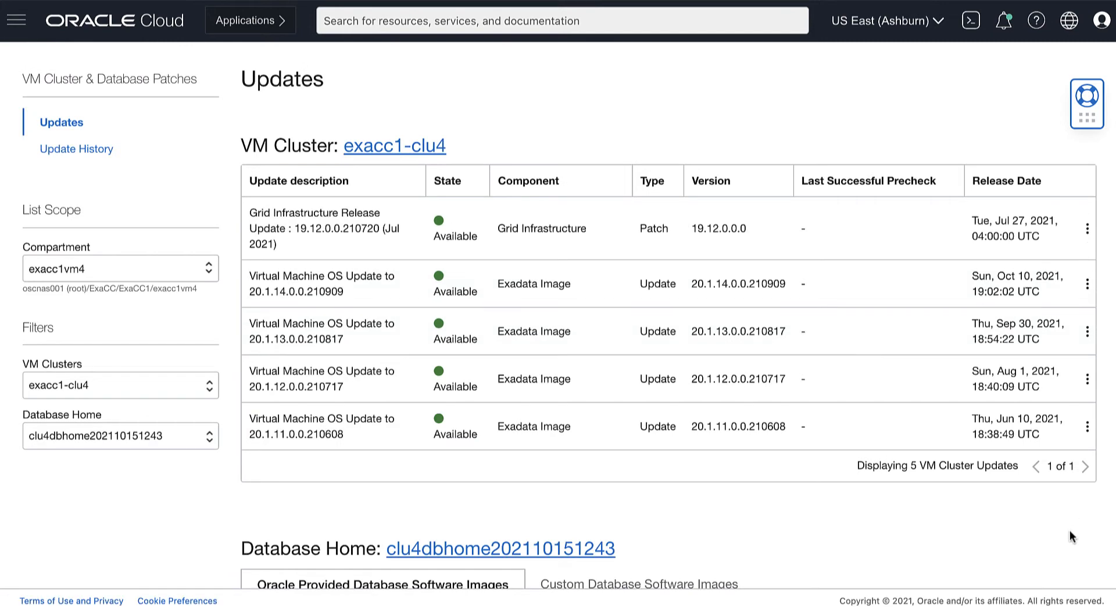
scroll("down", 3)
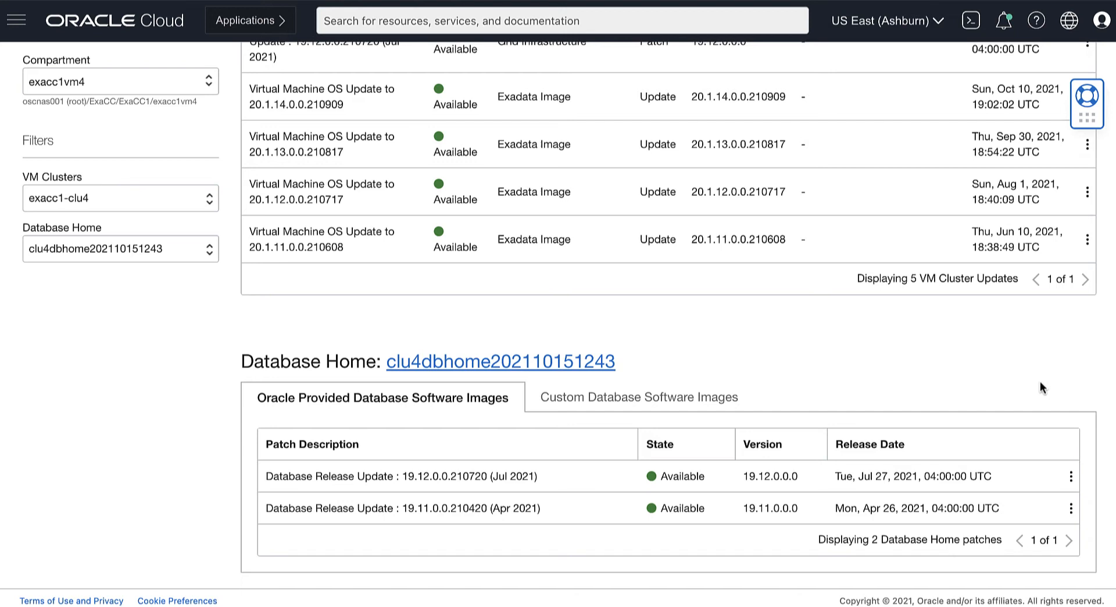
mouse_move(1072, 484)
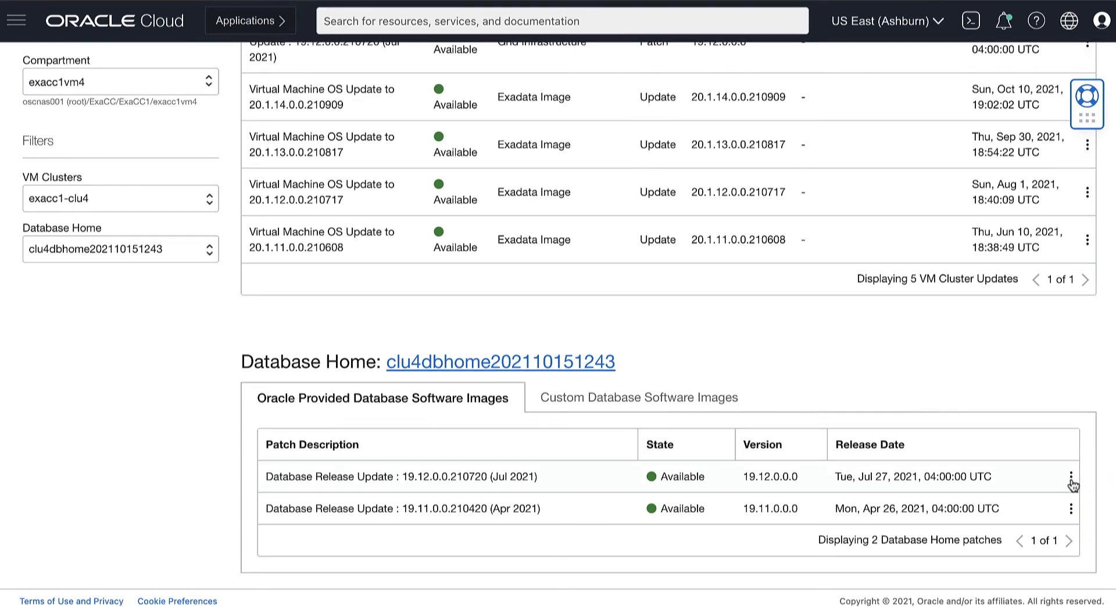
mouse_move(1071, 476)
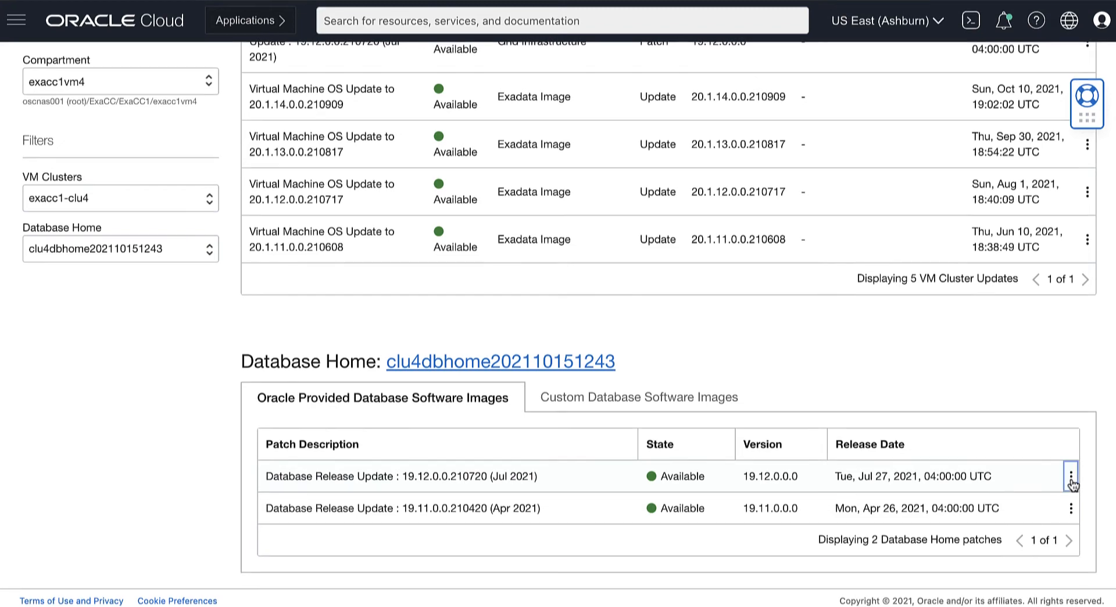
- Run a precheck of the 19.12.0.0 patch on the database home
left_click(1071, 476)
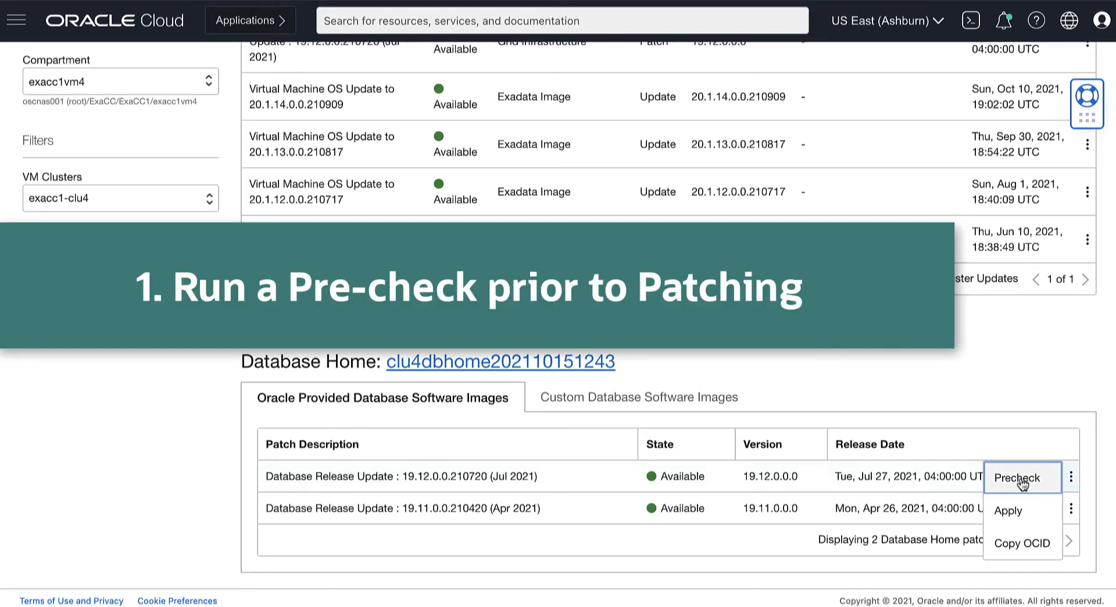
left_click(1020, 477)
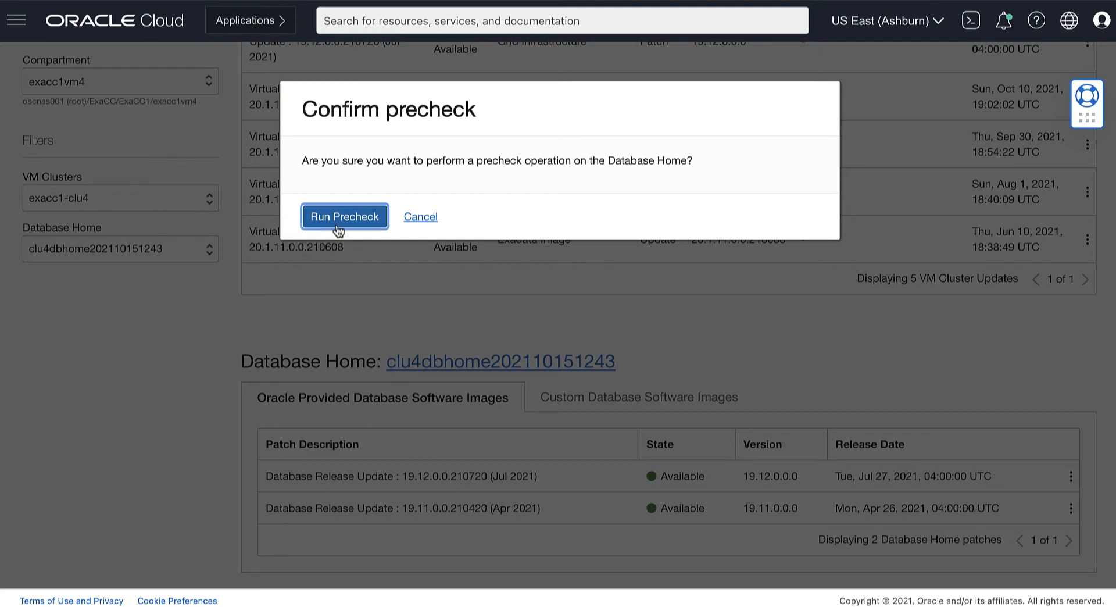
left_click(343, 216)
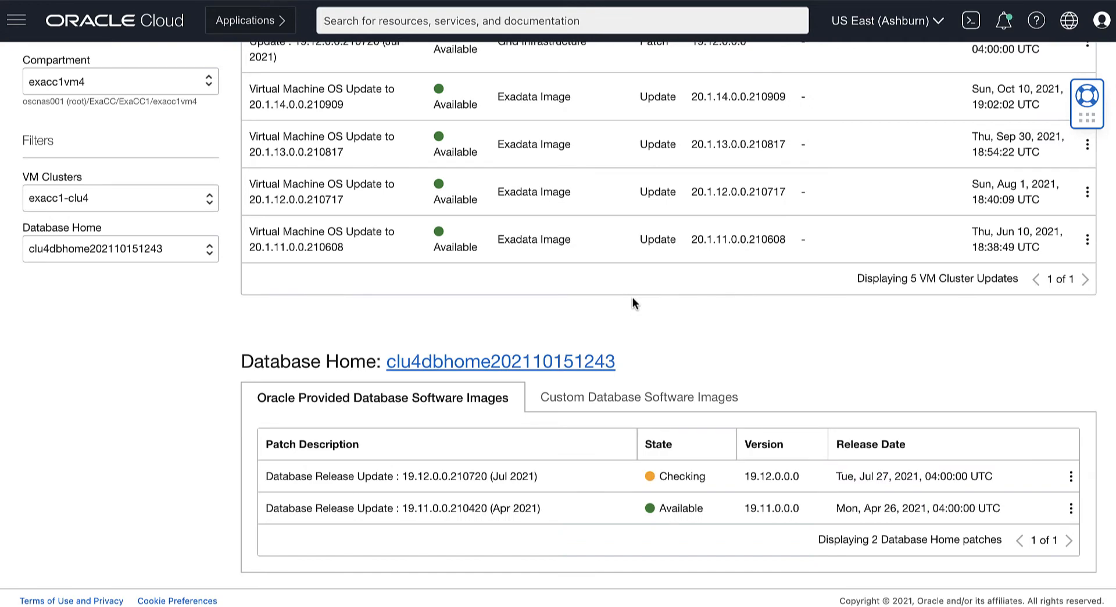
mouse_move(1011, 371)
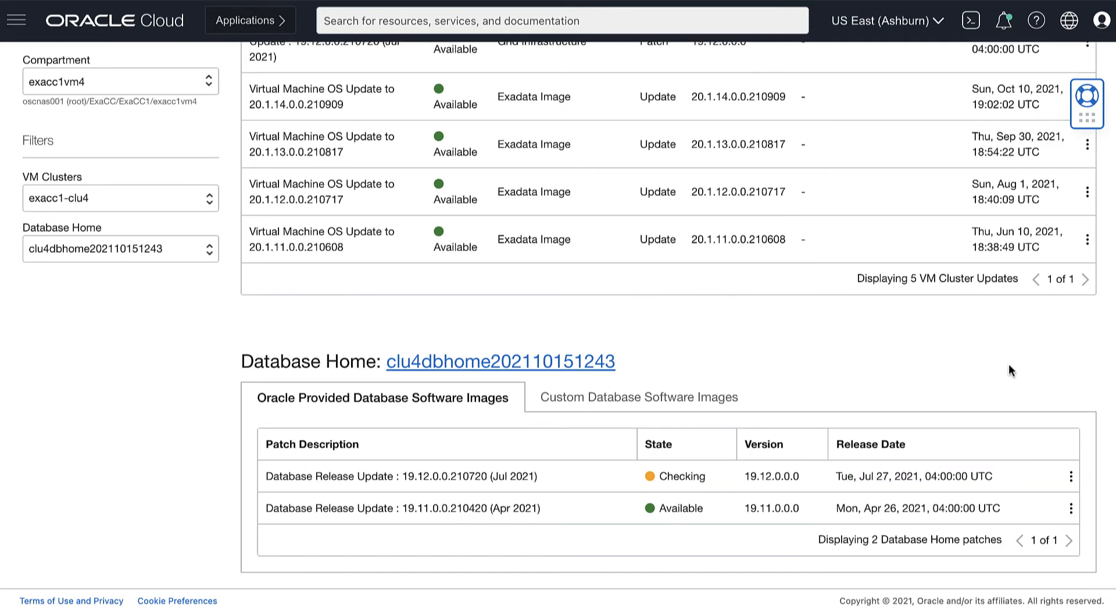
- Confirm the Precheck DbHome Patch work request succeeded, then return to the patch list
left_click(501, 361)
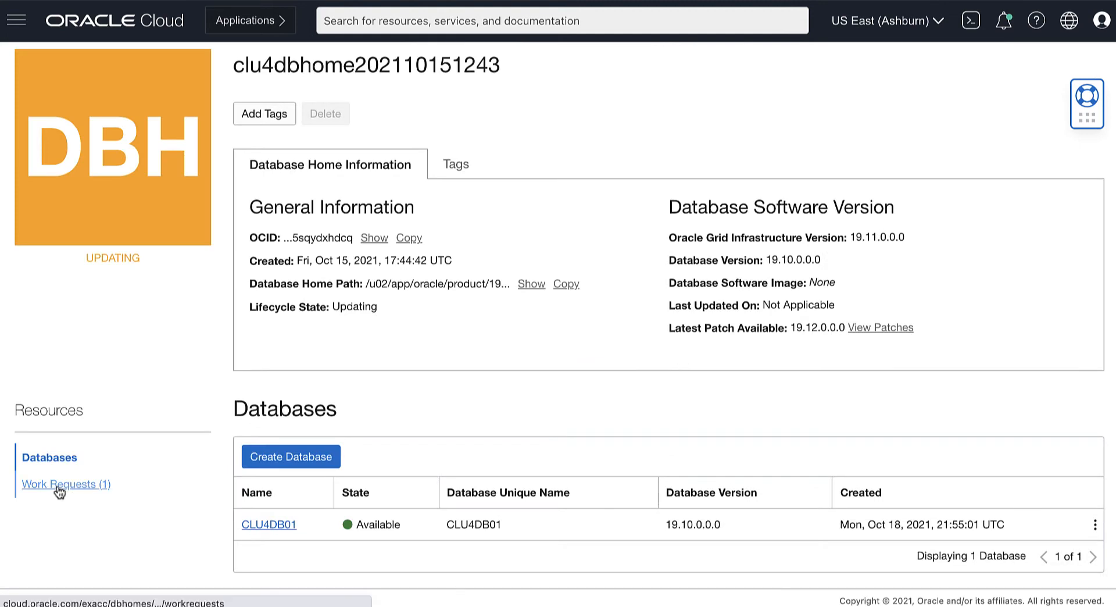
left_click(64, 483)
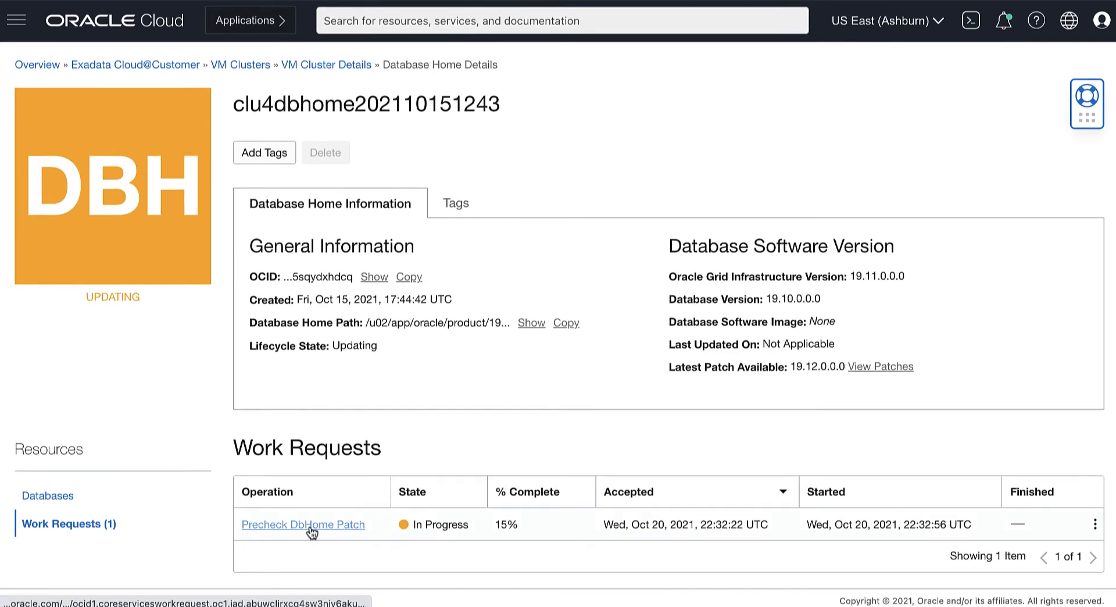
left_click(302, 524)
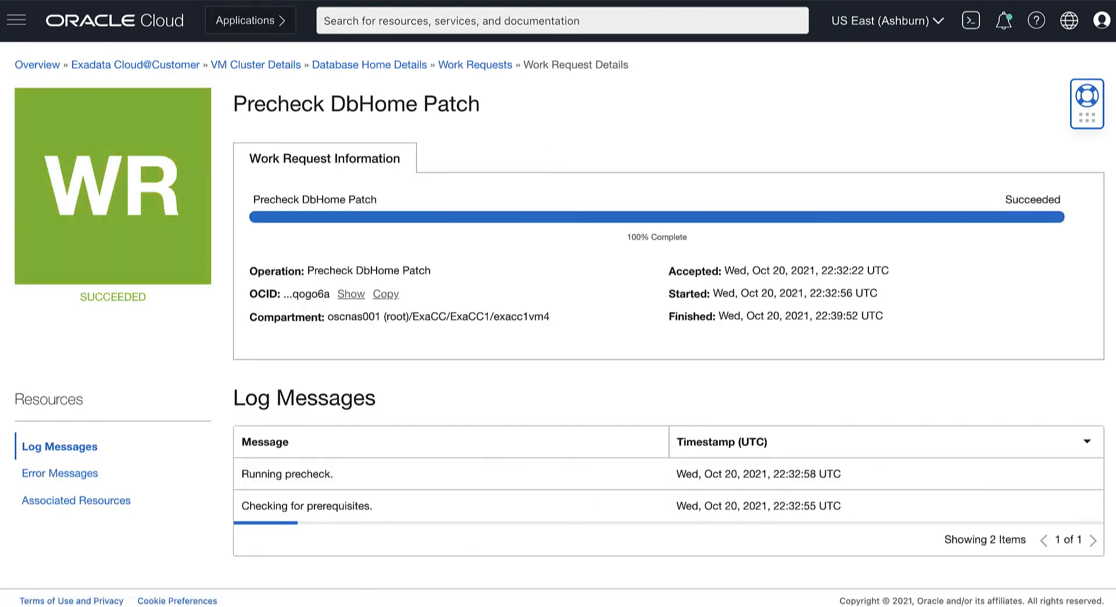
left_click(369, 65)
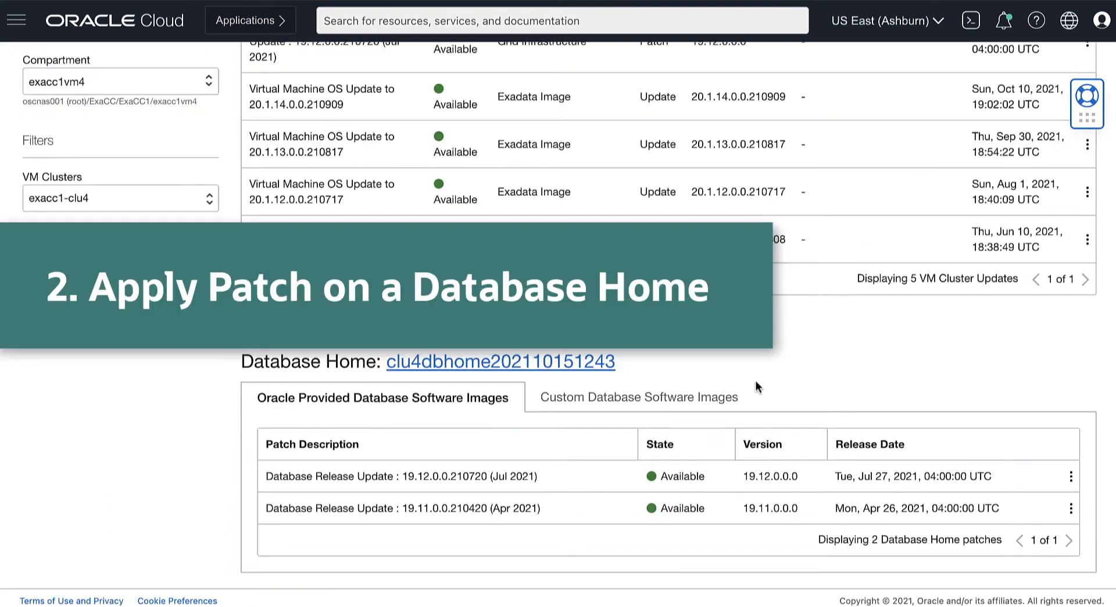
mouse_move(1071, 482)
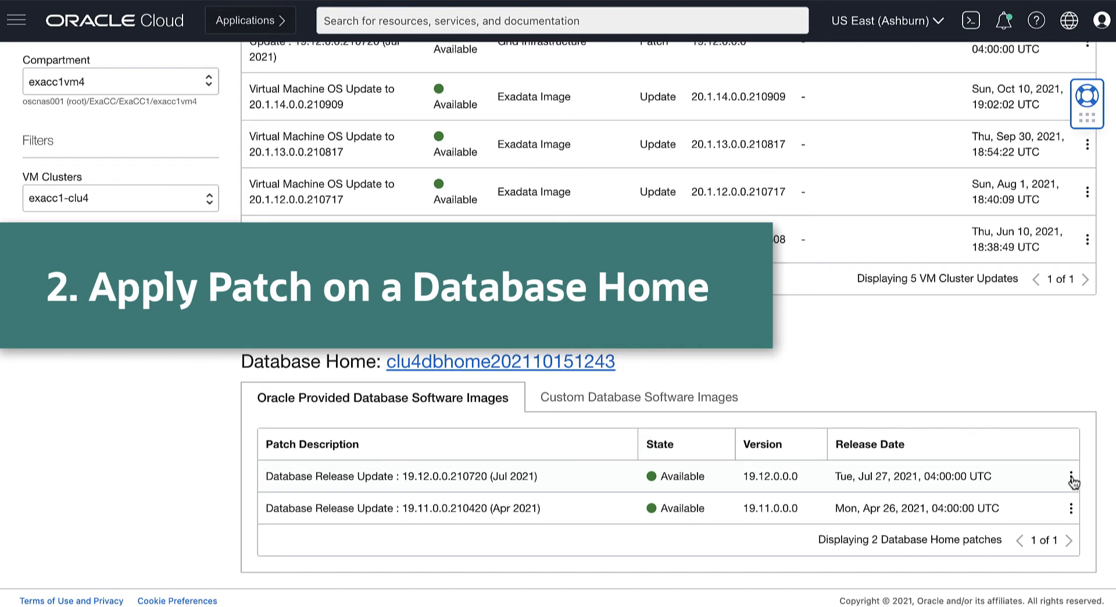
- Apply the 19.12.0.0 patch and track the Apply DbHome Patch work request
left_click(1070, 476)
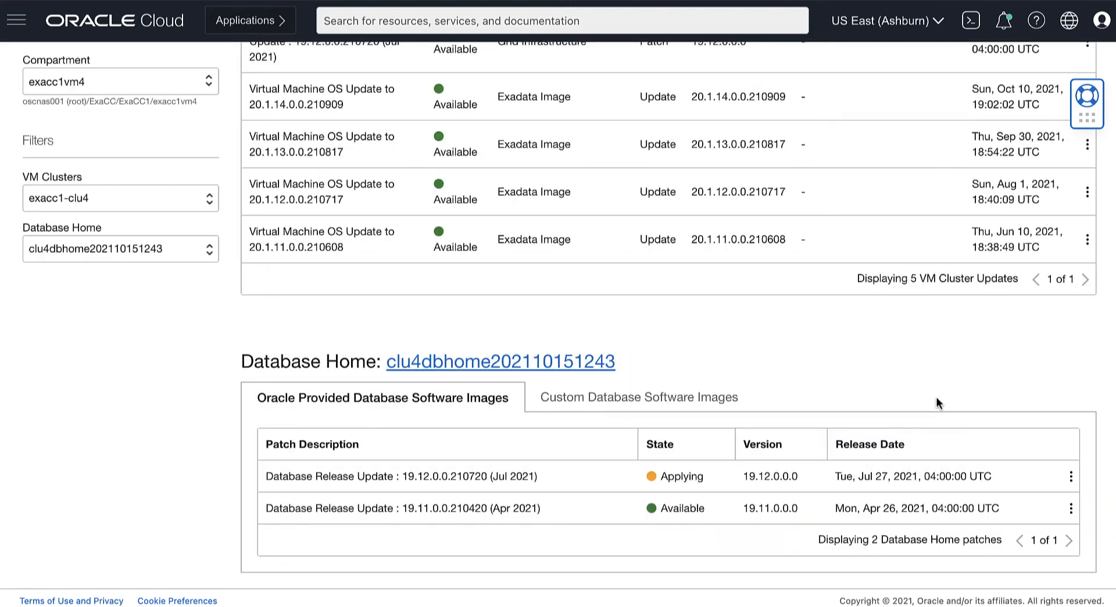
mouse_move(1087, 483)
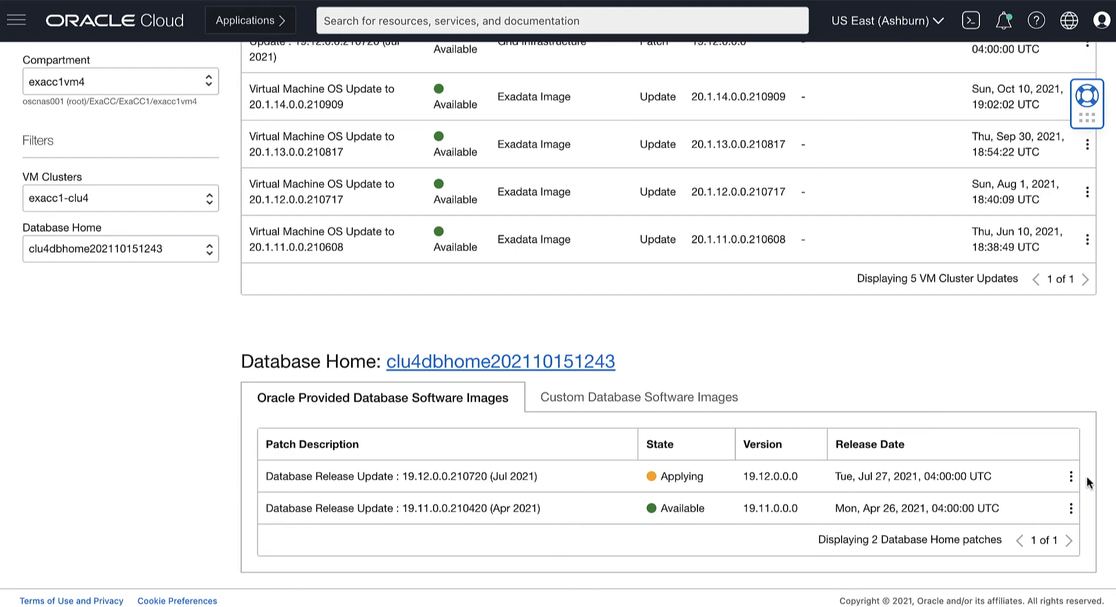
mouse_move(500, 361)
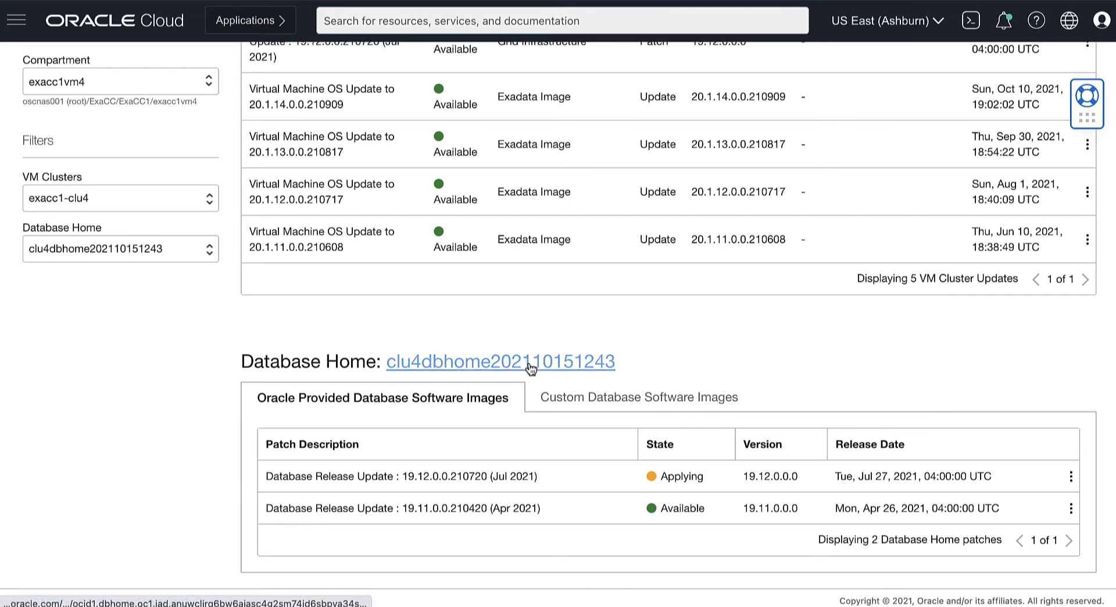
left_click(500, 362)
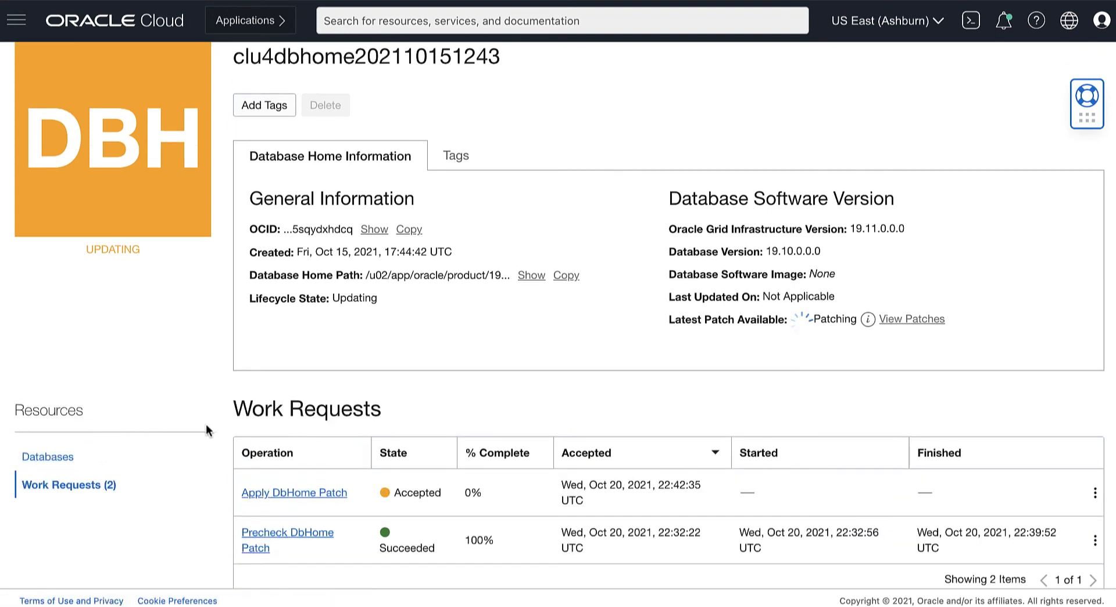
mouse_move(294, 492)
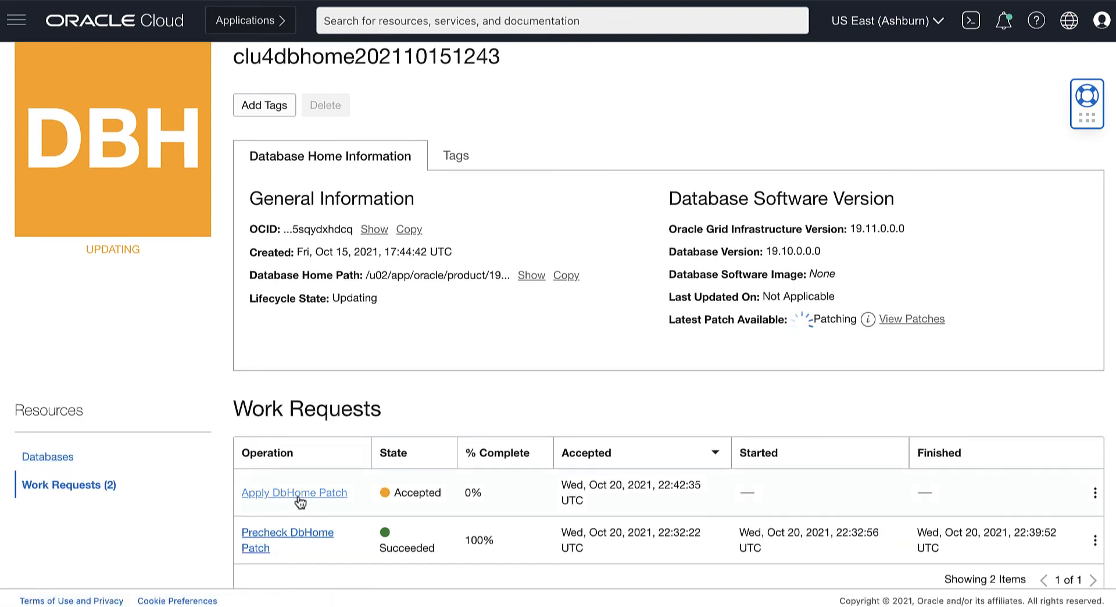
mouse_move(294, 492)
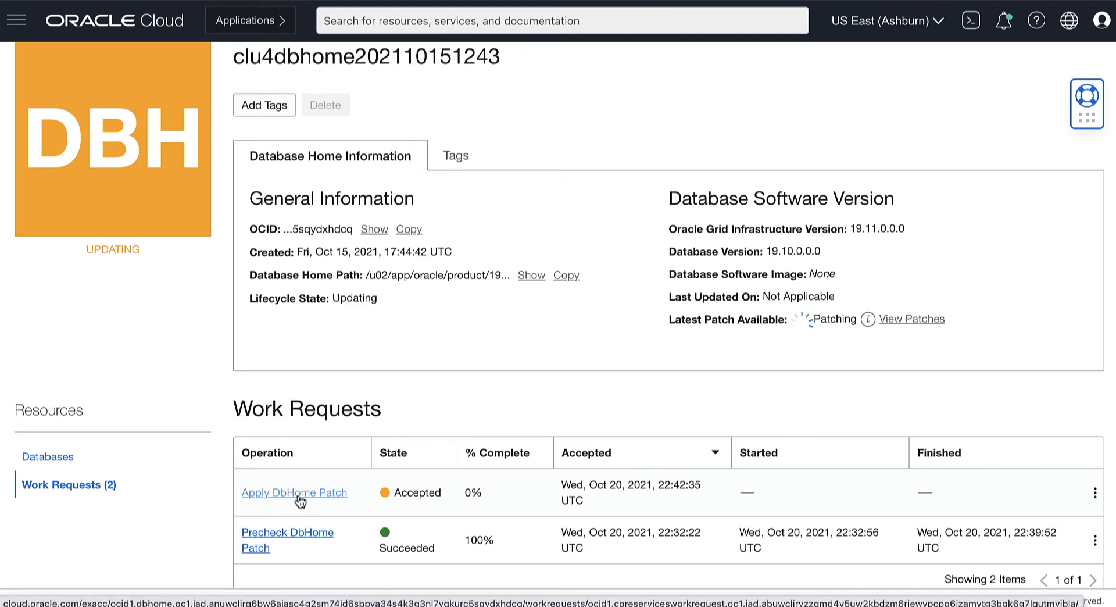
left_click(293, 493)
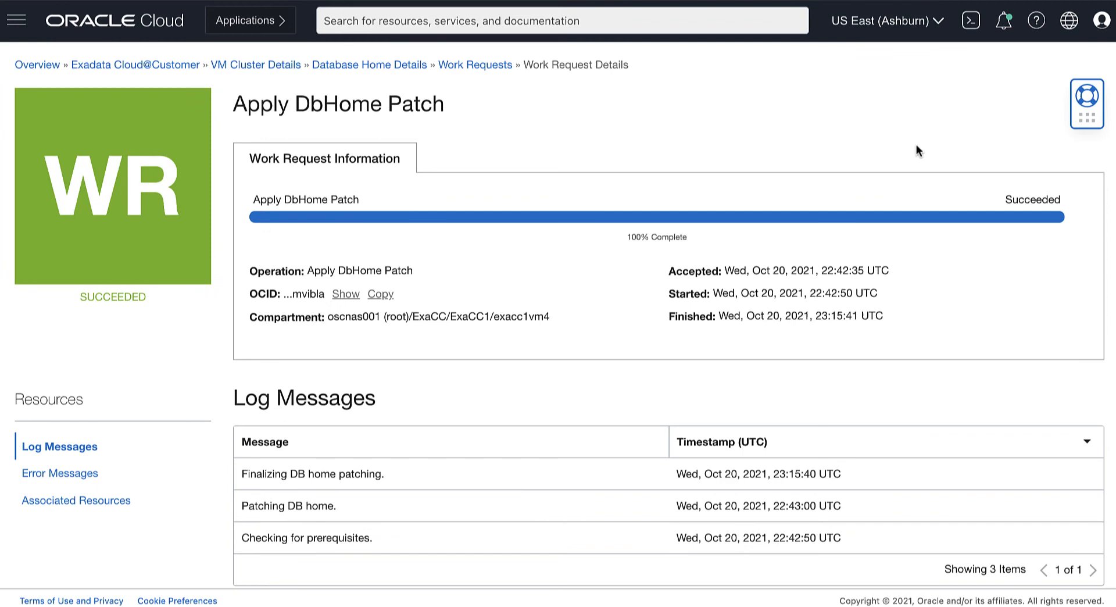
left_click(75, 500)
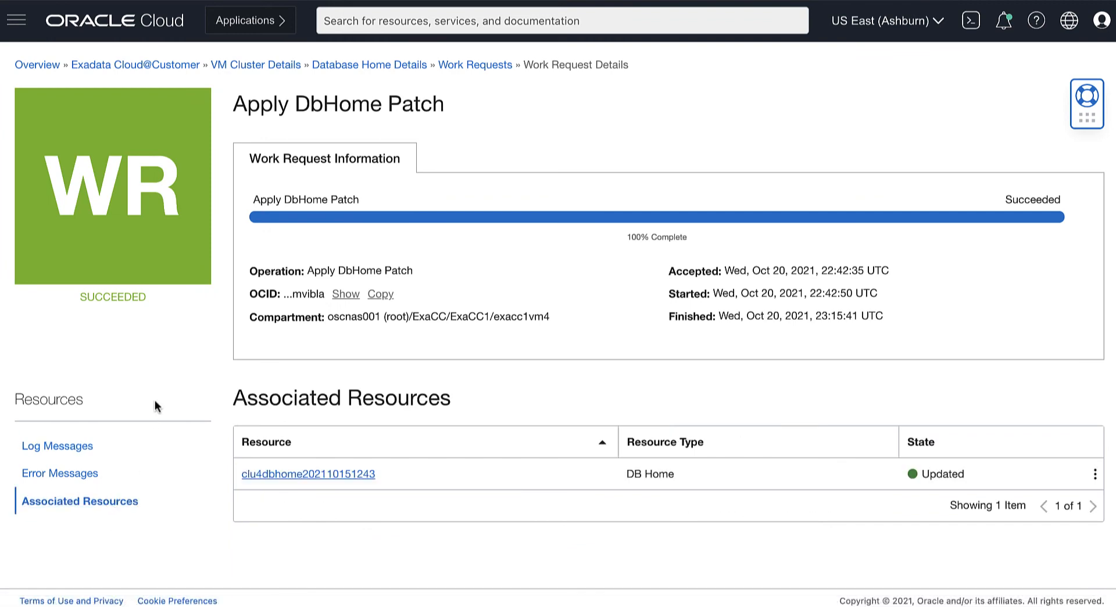
left_click(307, 474)
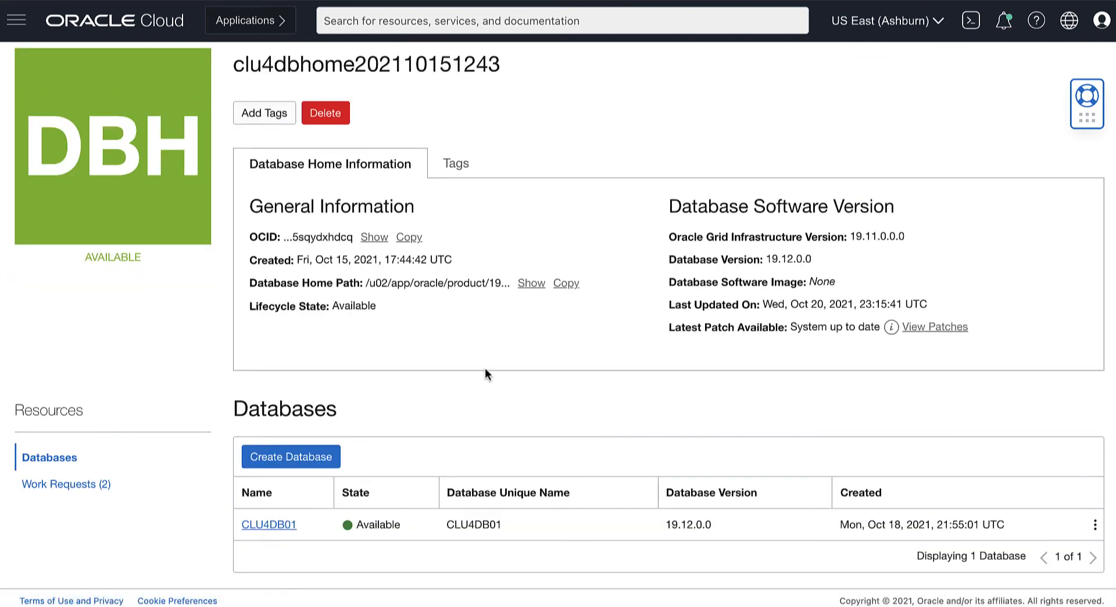
- Show Update History with 19.12.0.0.210720 marked Precheck Passed and Applied
scroll("up", 3)
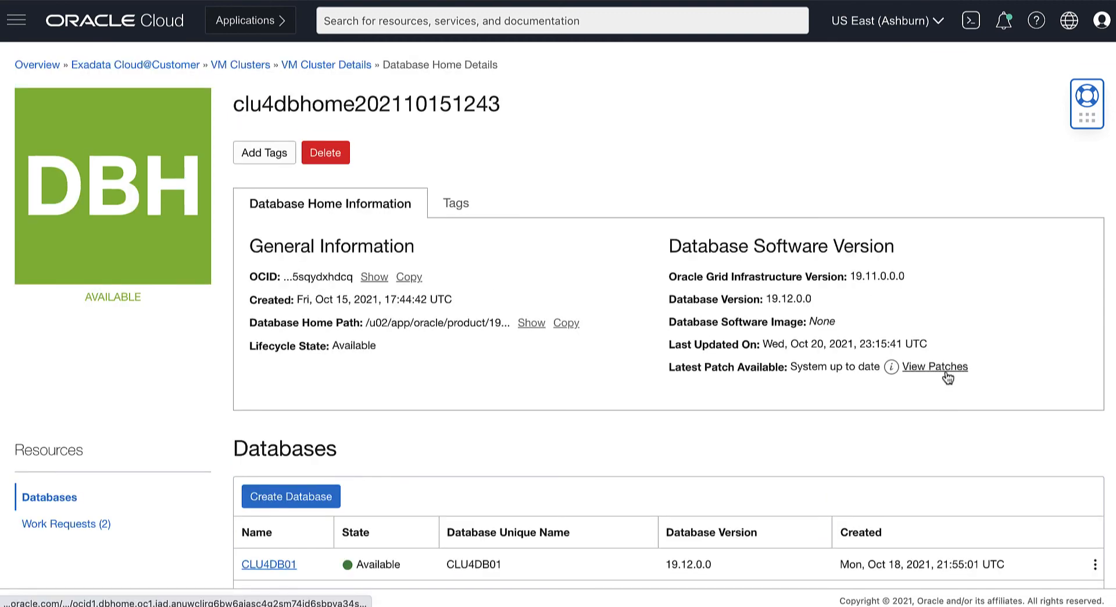
left_click(935, 366)
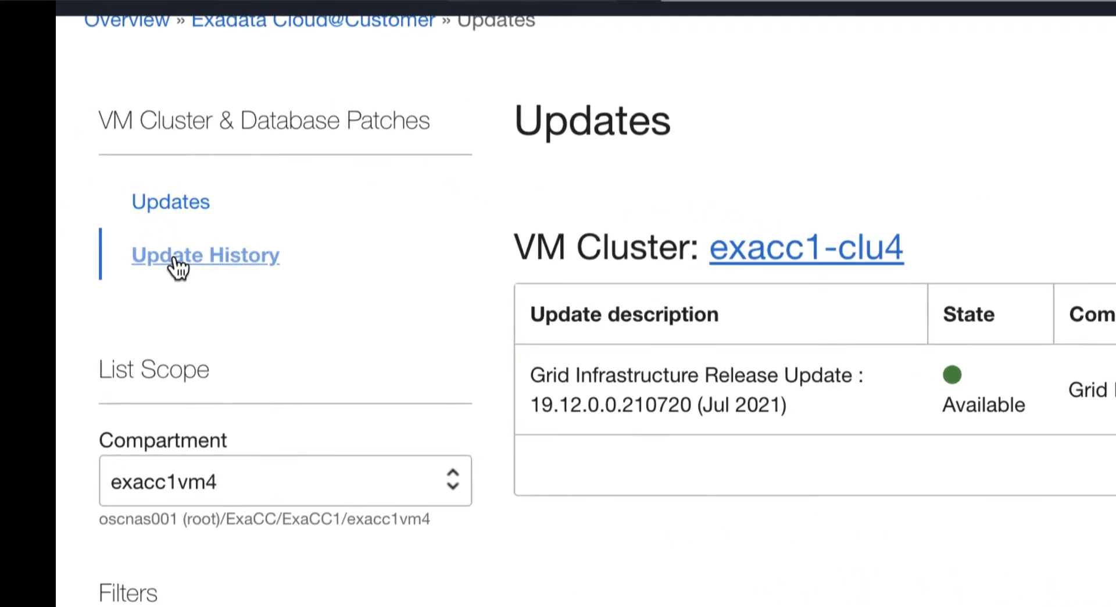
left_click(206, 254)
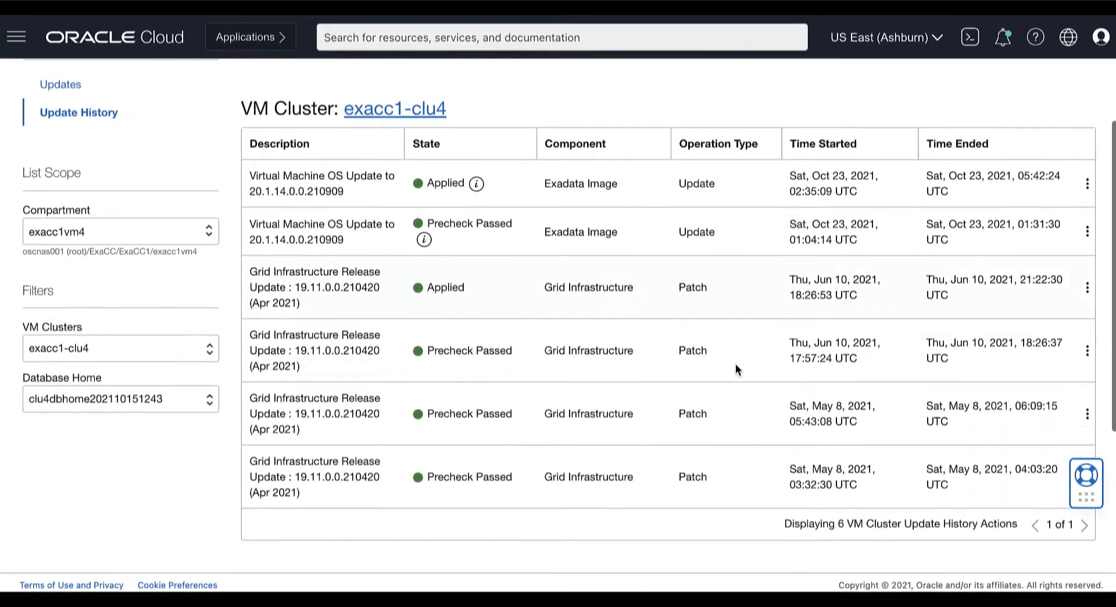
scroll("down", 3)
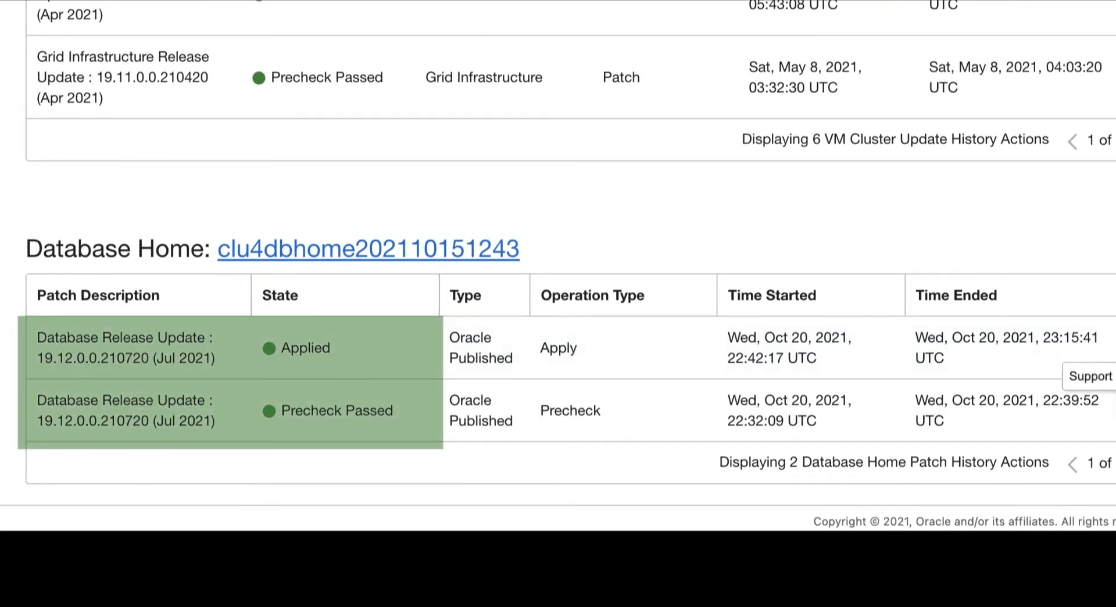
scroll("up", 3)
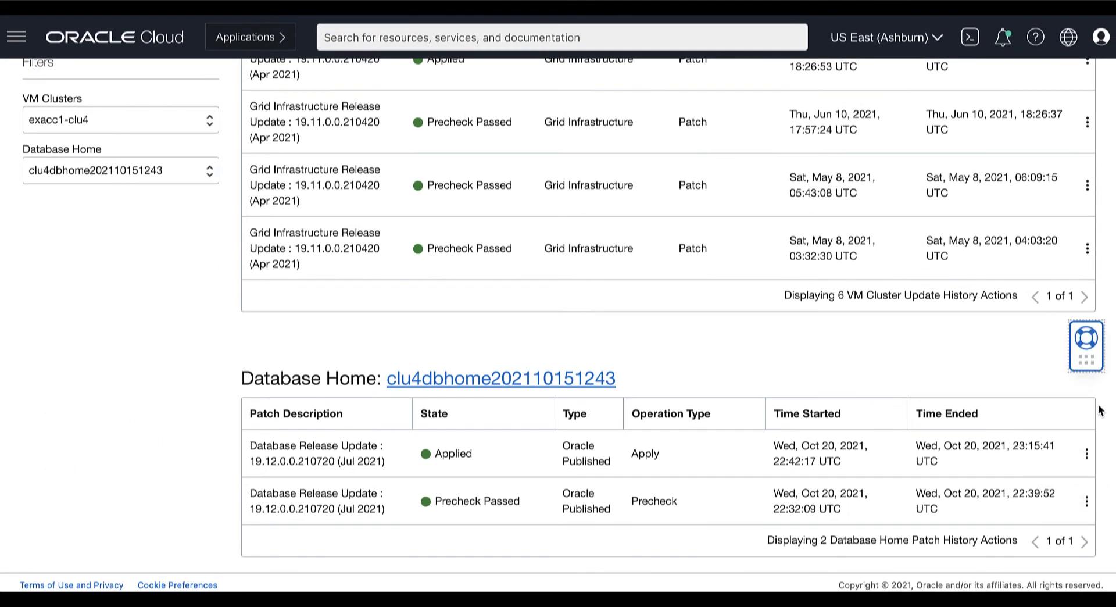